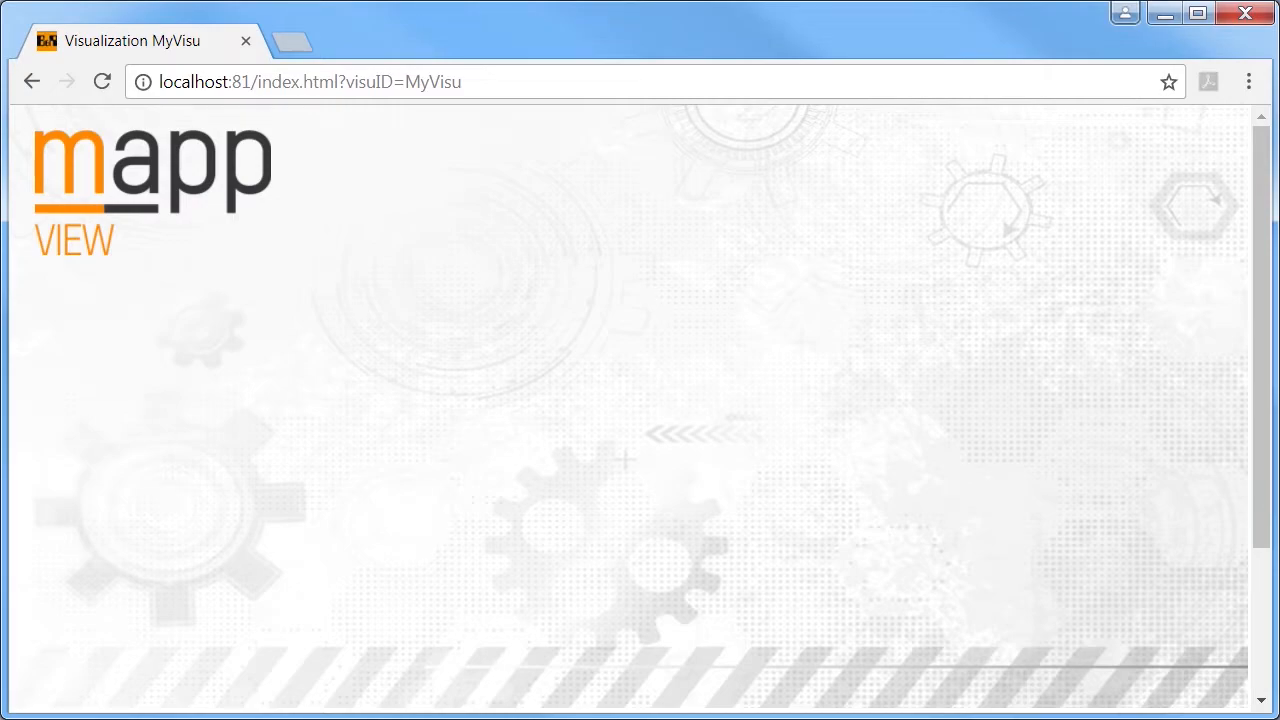
Step: Leave the empty mapp View page in Chrome and return to Automation Studio's Cyclic.st
key(alt+tab)
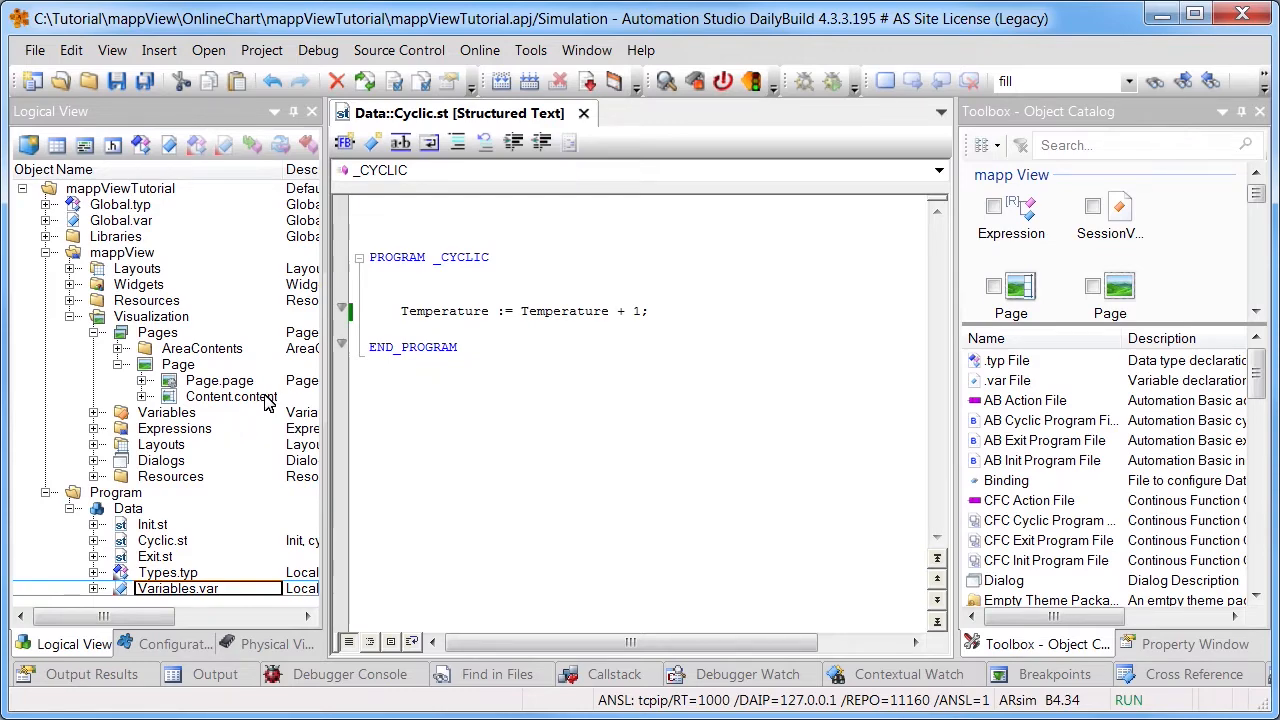
Step: Open Content.content and search the Widget Catalog for 'OnlineChart'
double_click(231, 396)
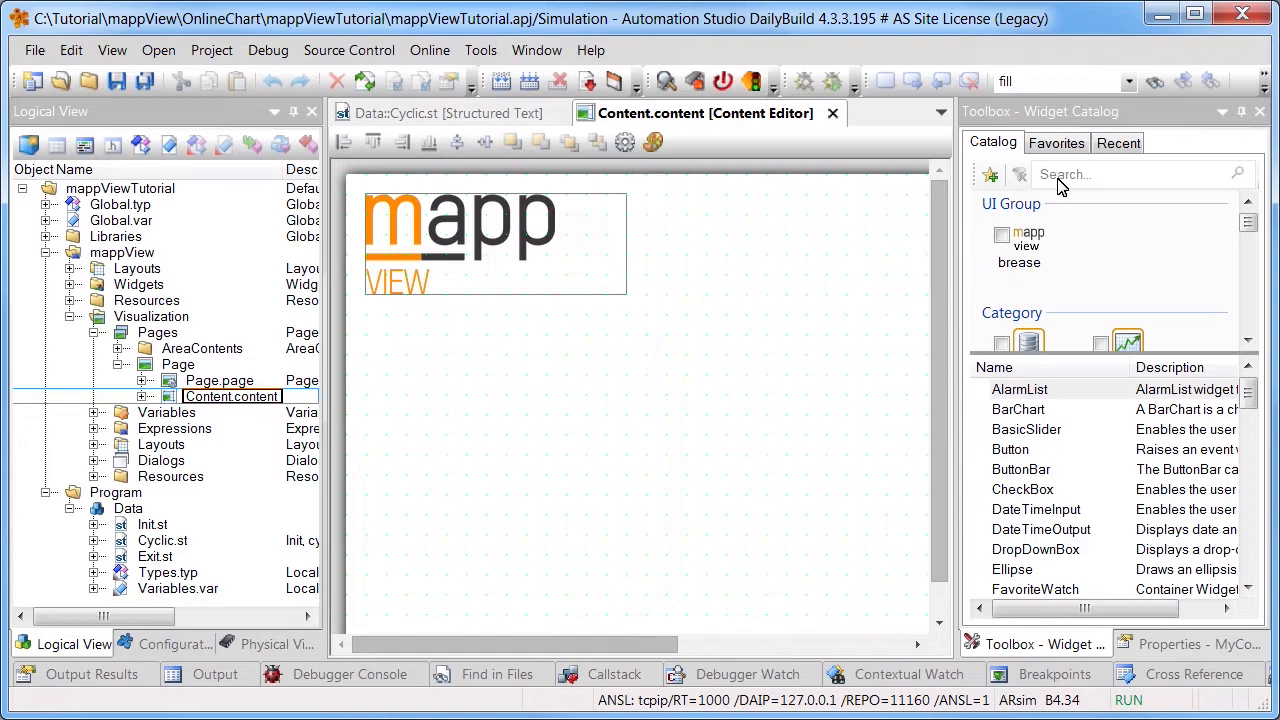
text(OnlineChart)
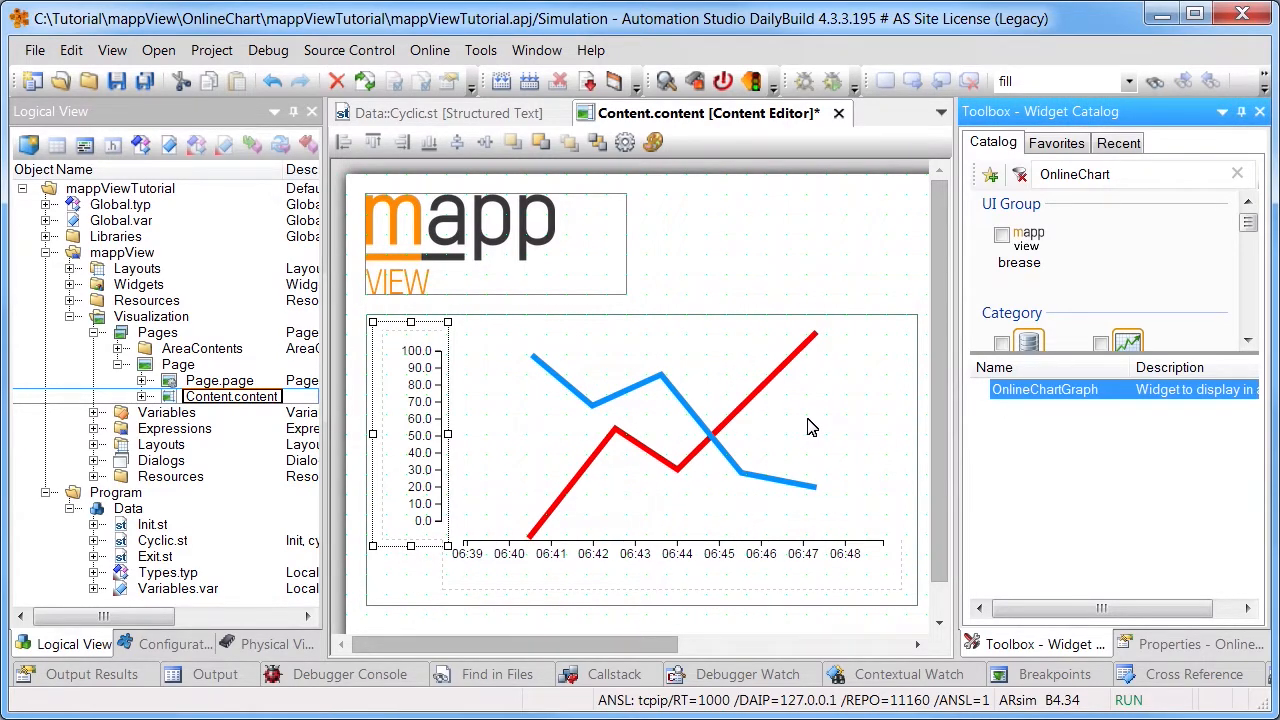
mouse_move(1041, 389)
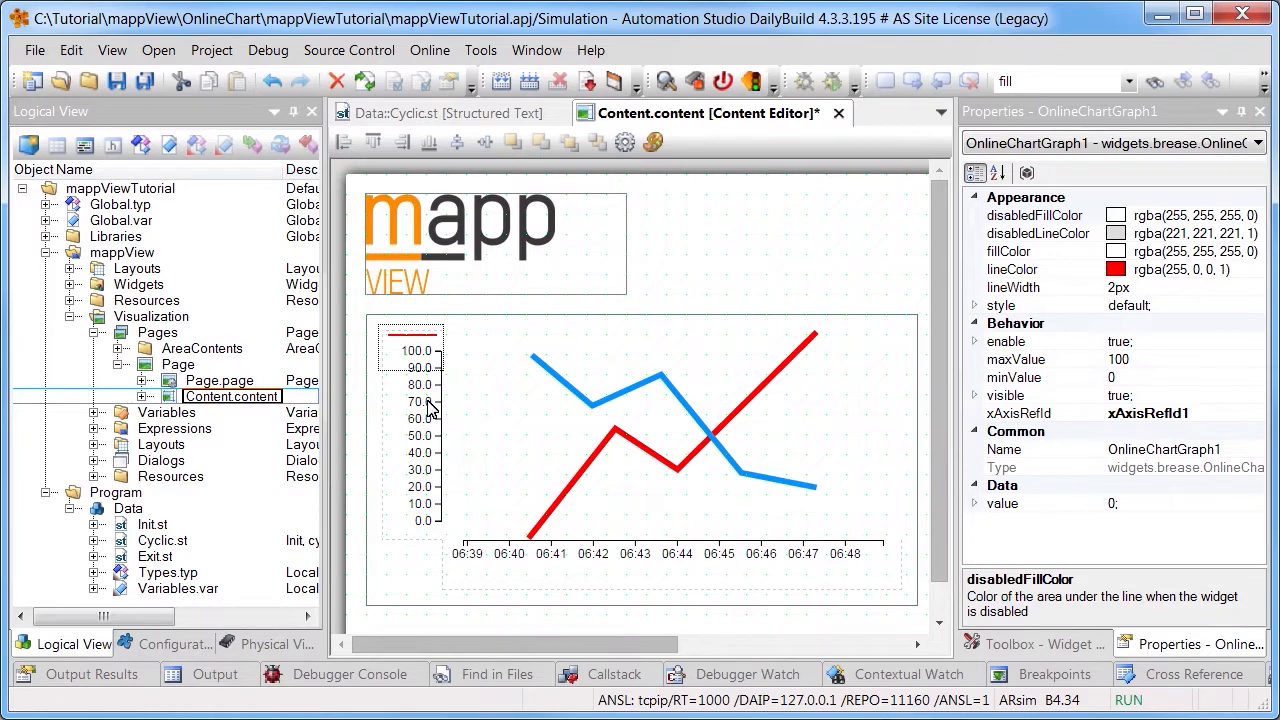
mouse_move(1118, 430)
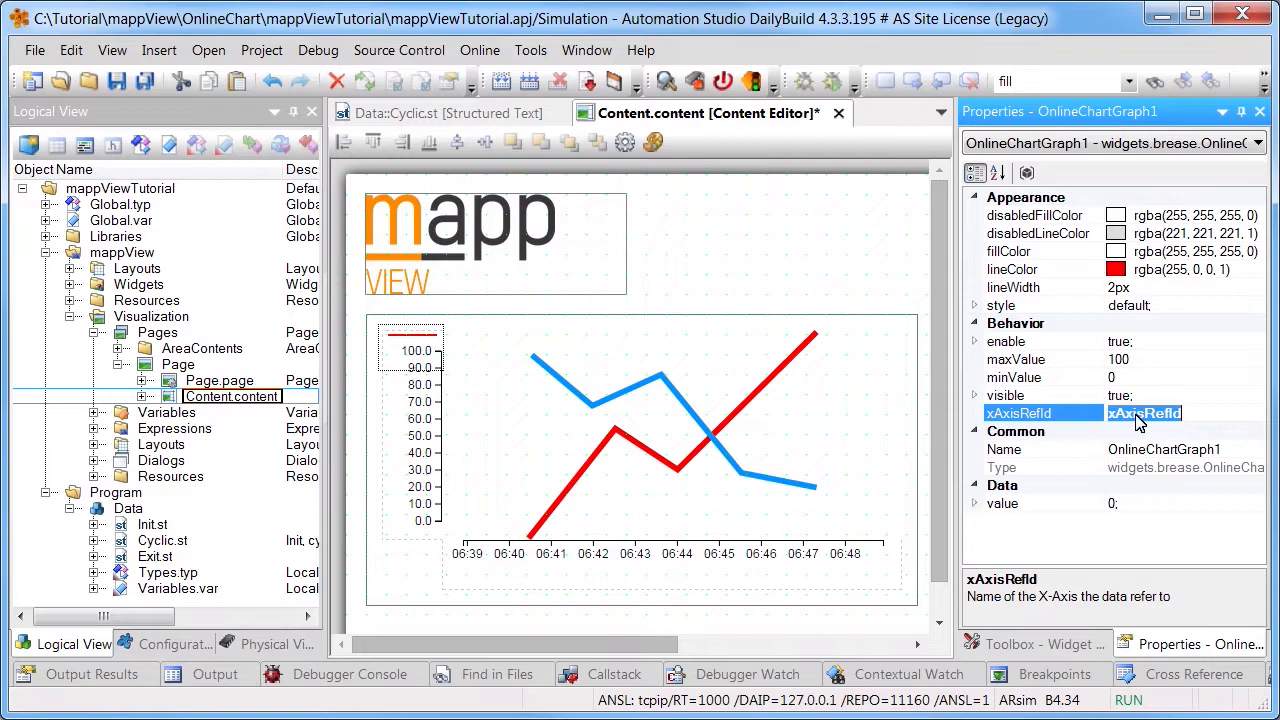
Step: Set OnlineChartGraph1's xAxisRefId to OnlineChartTimeAxis1 and show the Configuration View
text(OnlineChartTimeAxis1)
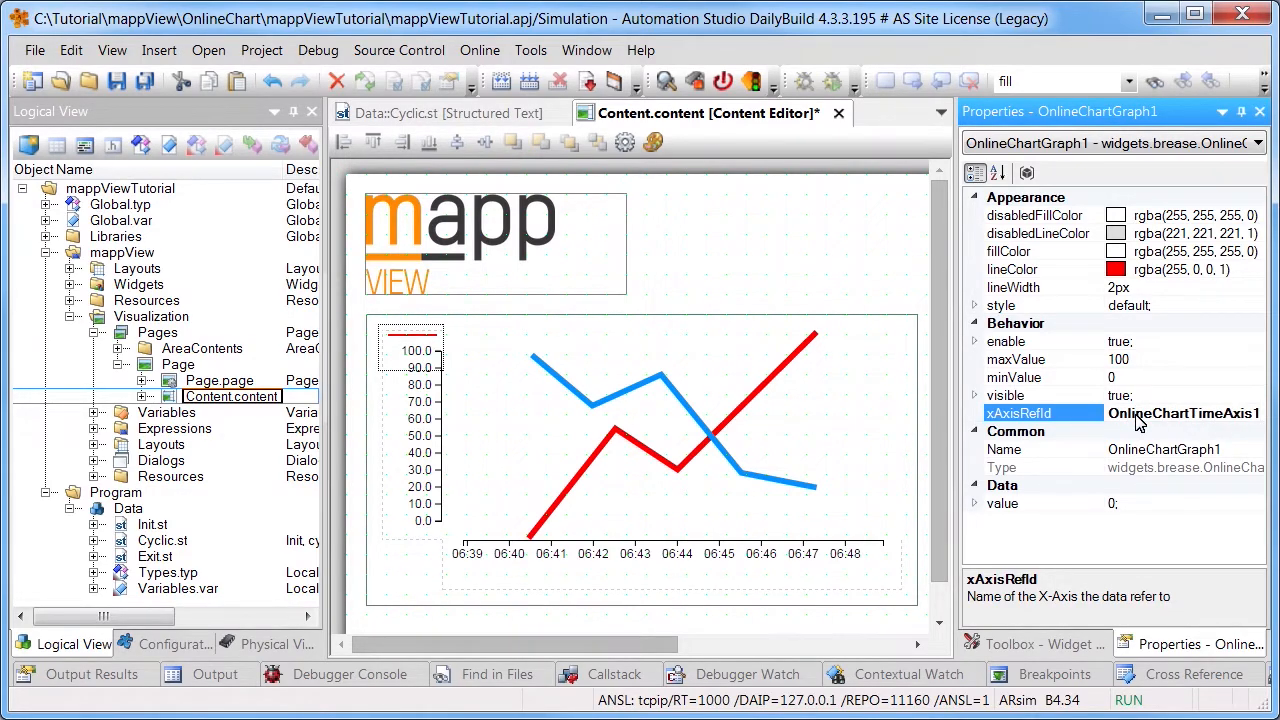
click(172, 643)
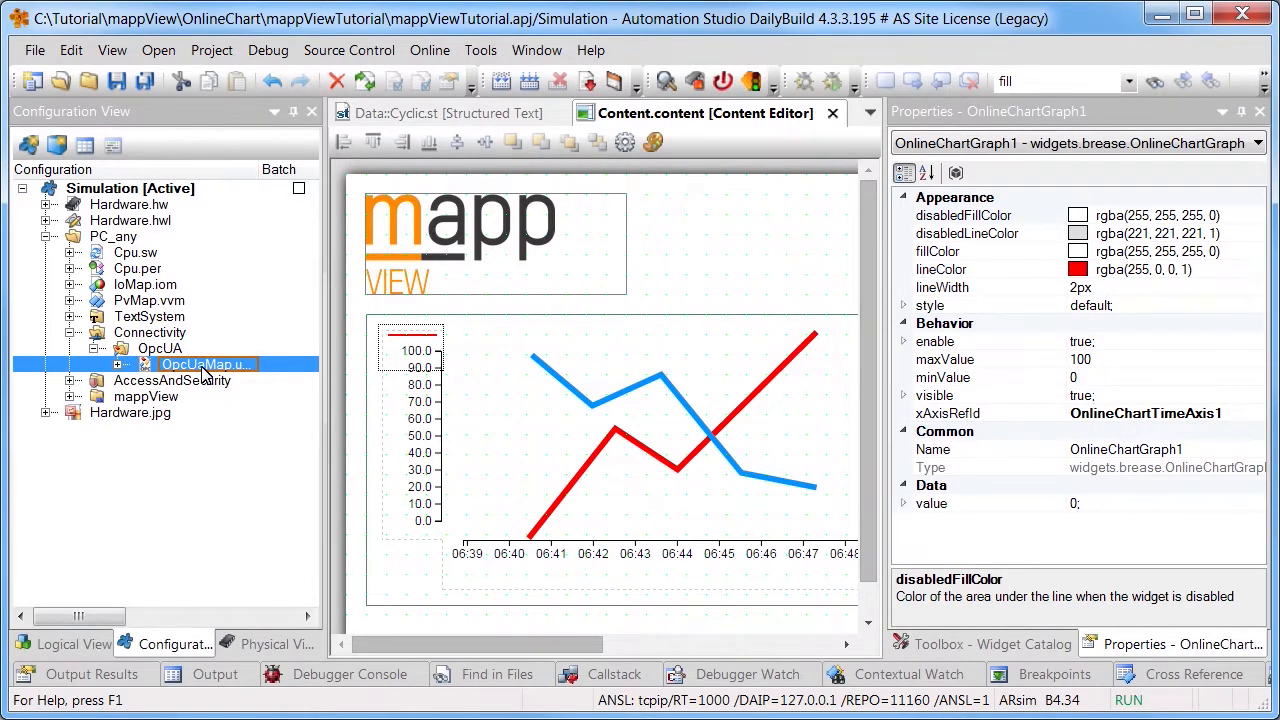
Step: Open OpcUaMap.uad to confirm Temperature's OPC UA Enable is True
double_click(205, 364)
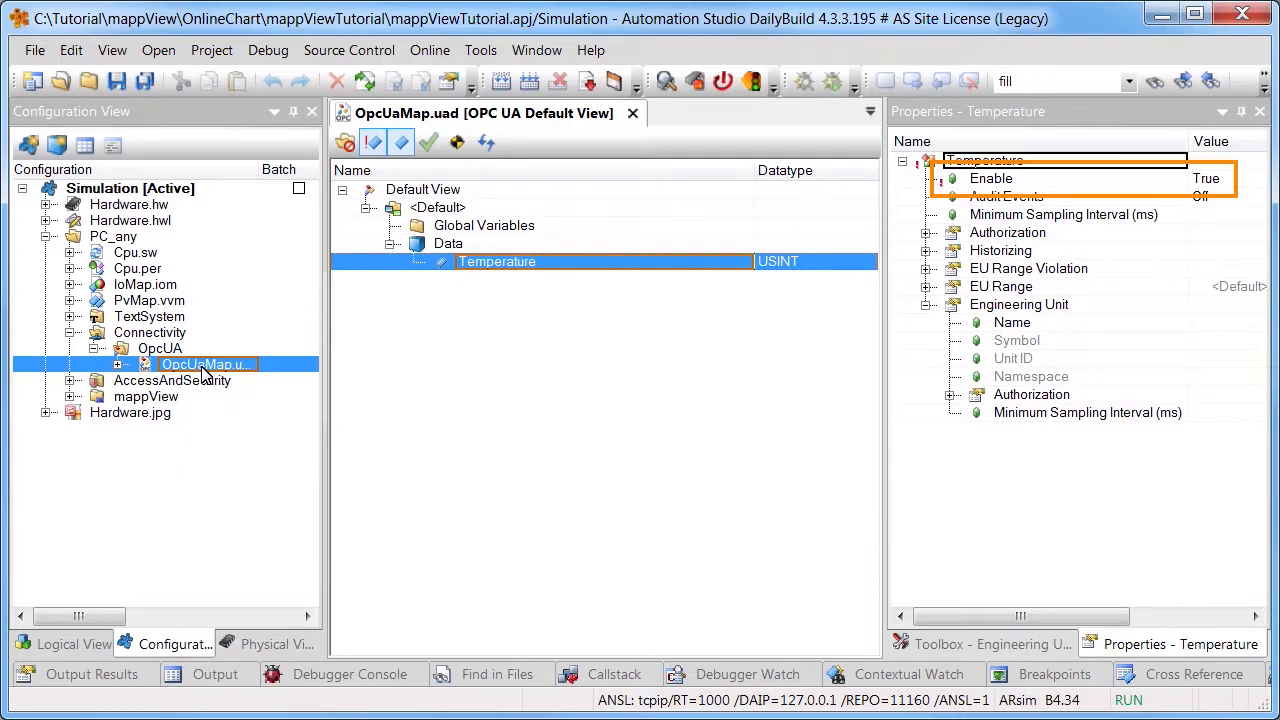
mouse_move(568, 162)
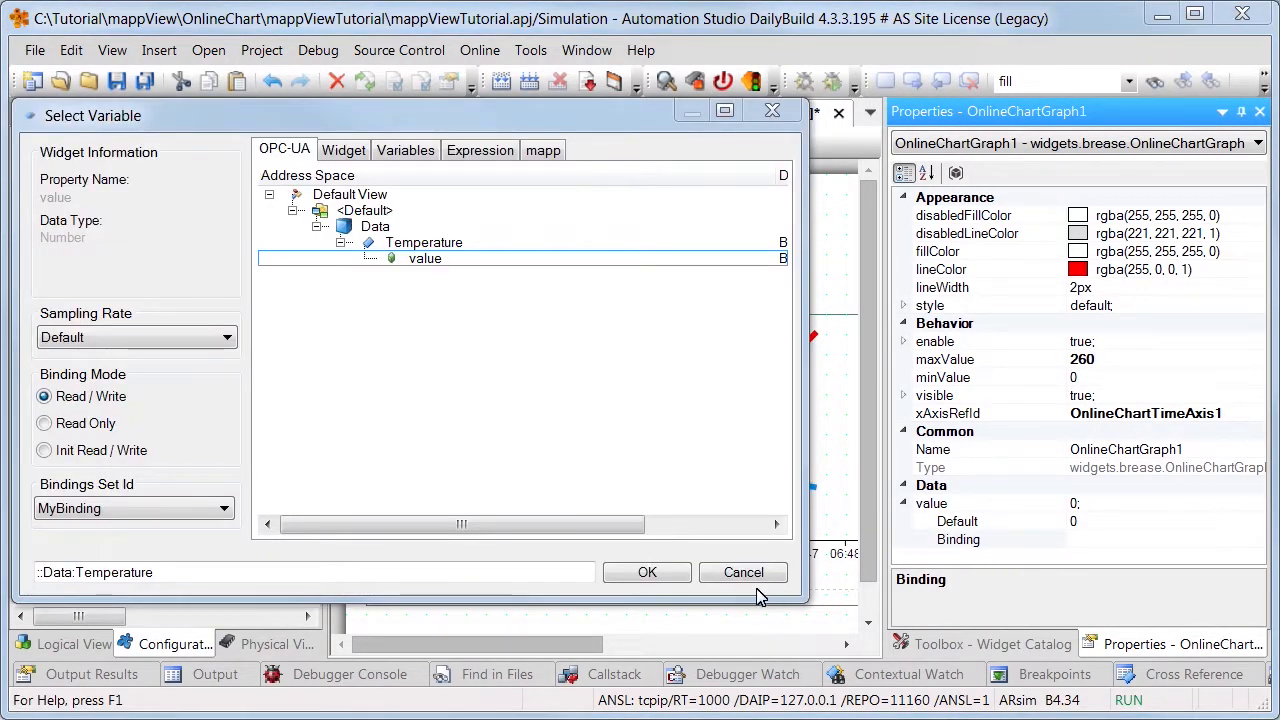
Step: Bind the graph value to ::Data:Temperature, set maxValue to 260, and transfer to the target
click(647, 572)
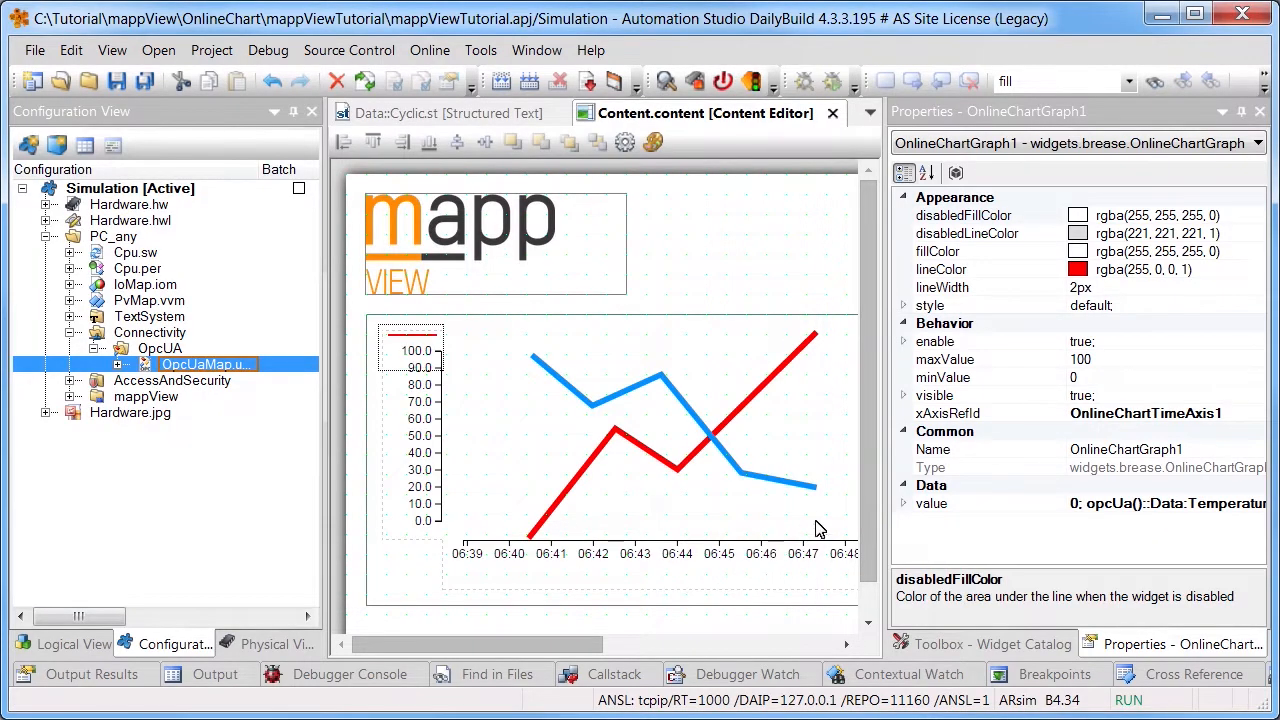
click(1080, 359)
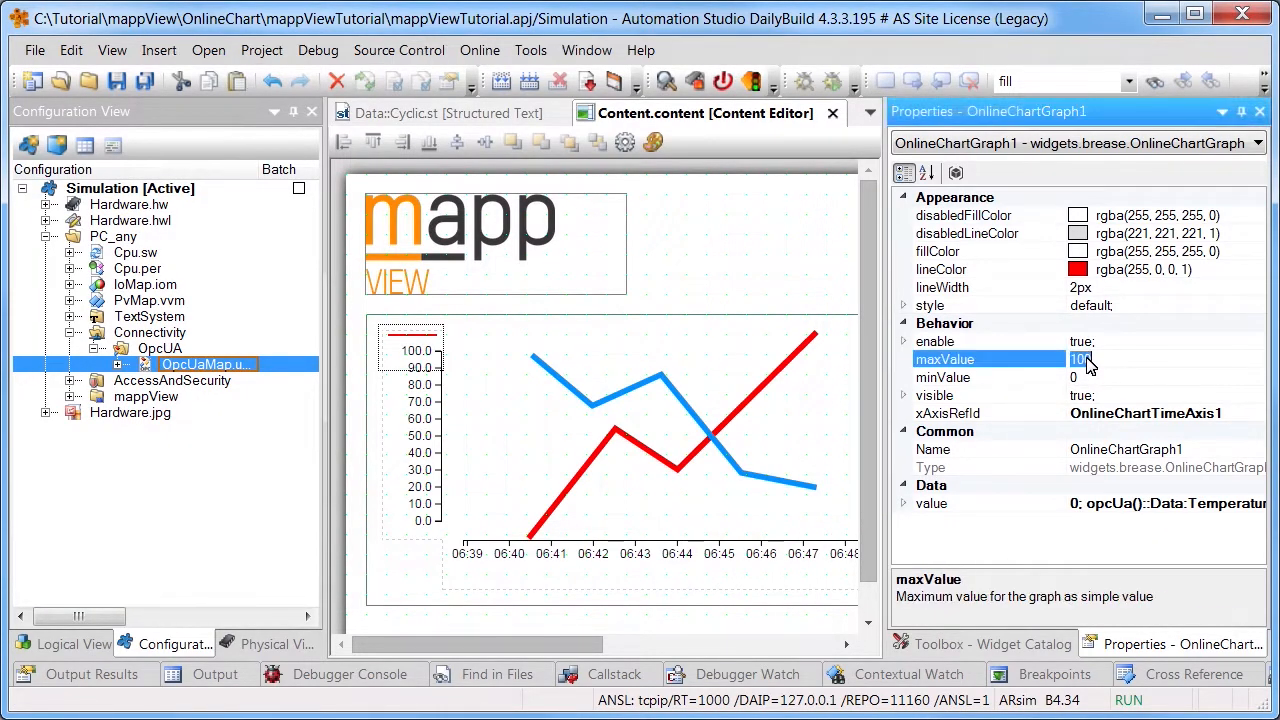
text(260)
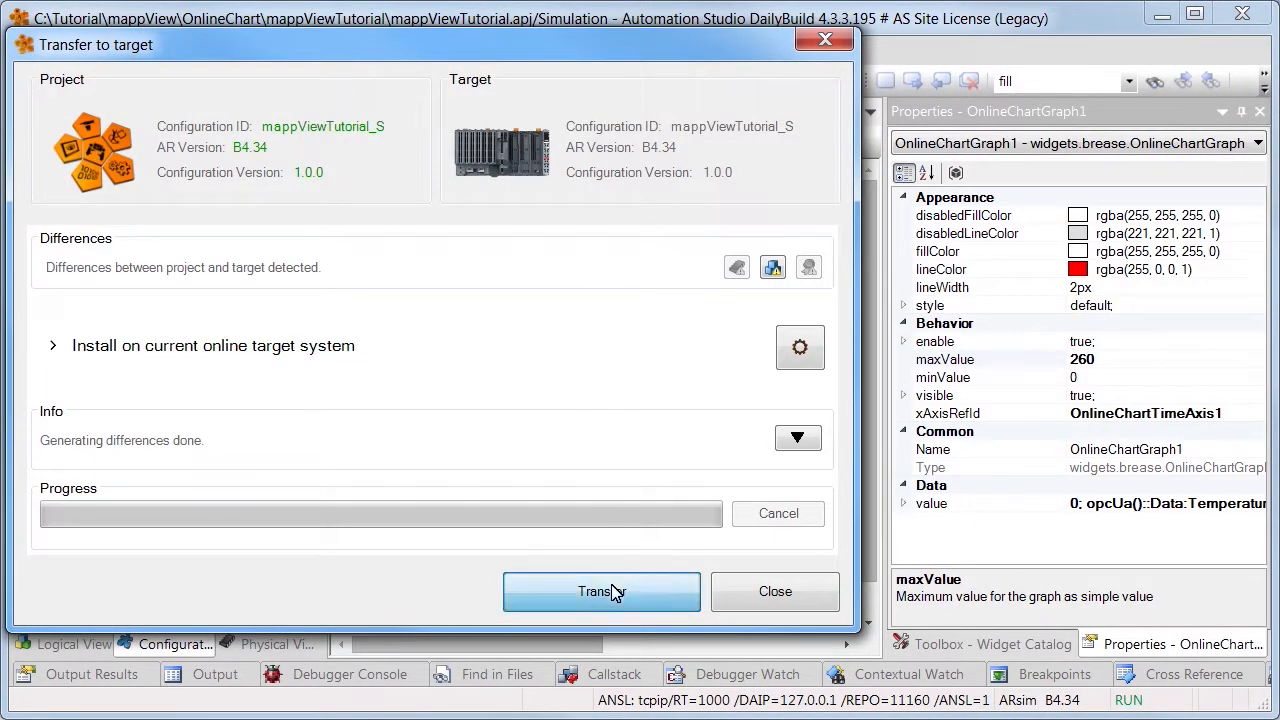
click(600, 591)
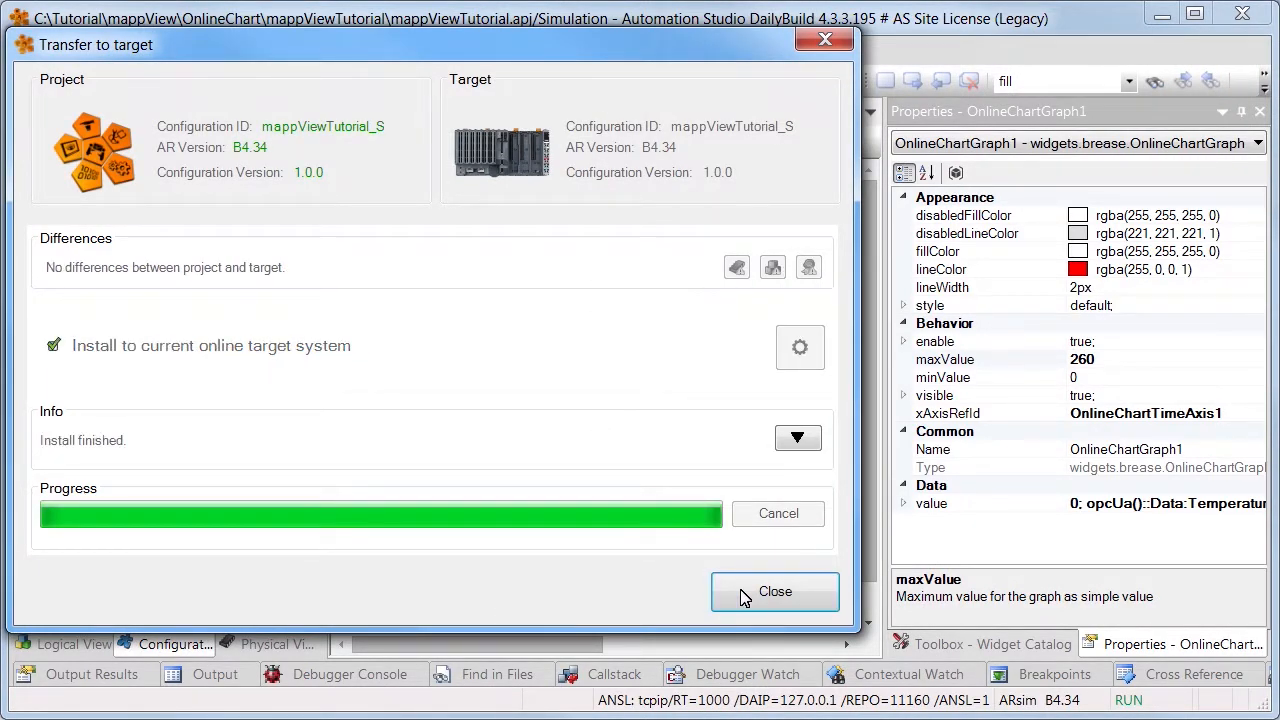
click(774, 591)
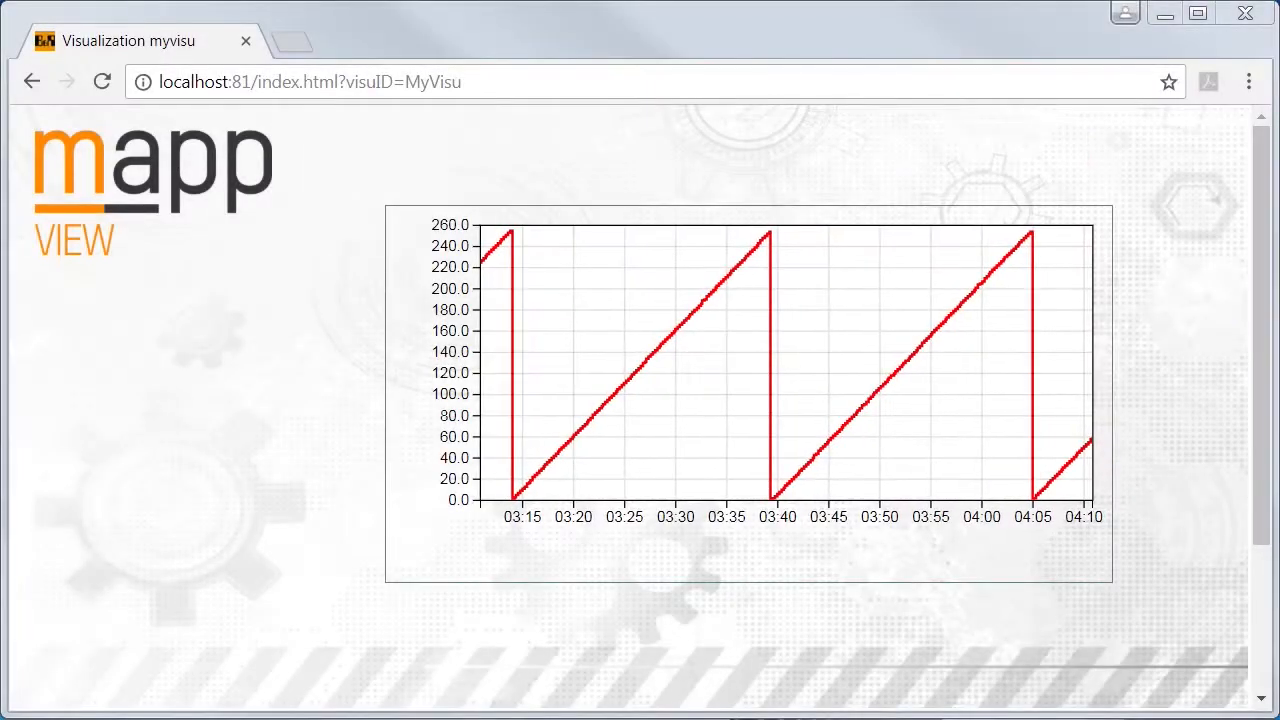